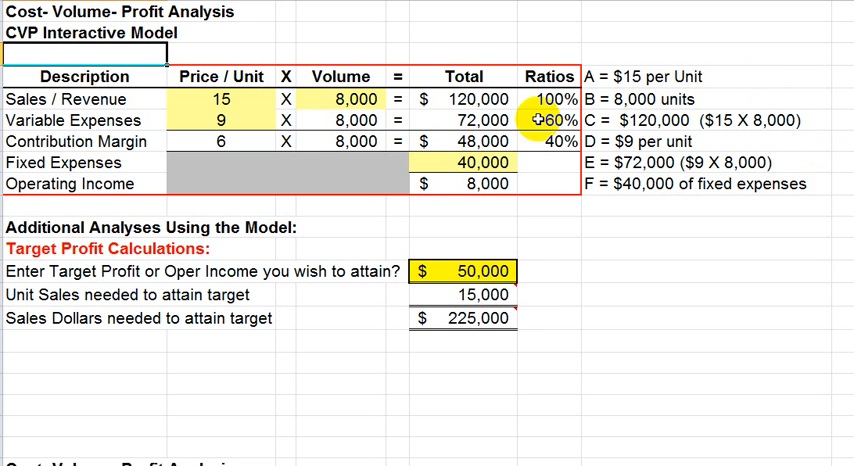
pyautogui.moveTo(308, 220)
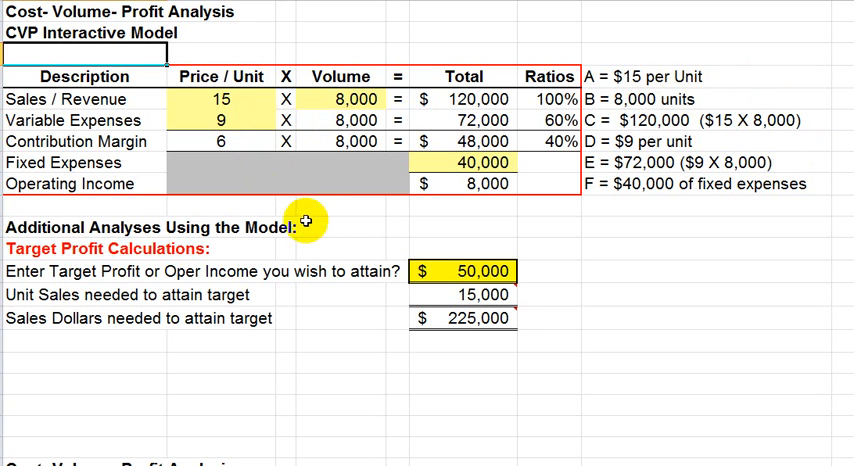
pyautogui.moveTo(335, 228)
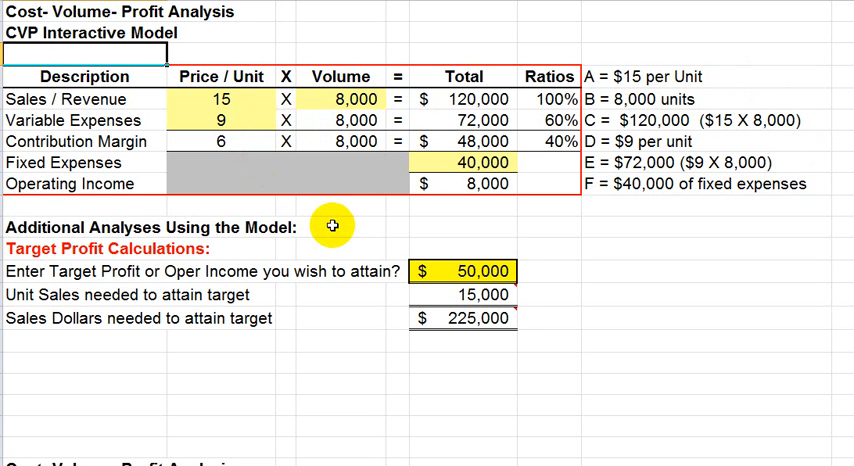
pyautogui.moveTo(335, 222)
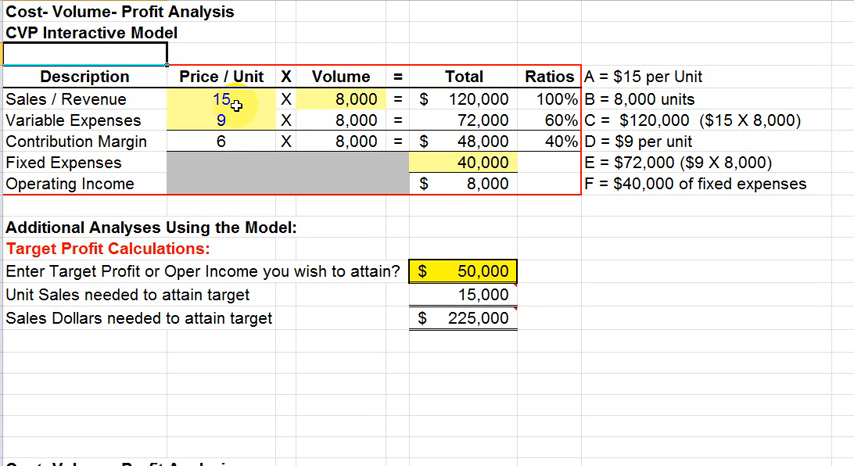
pyautogui.moveTo(320, 113)
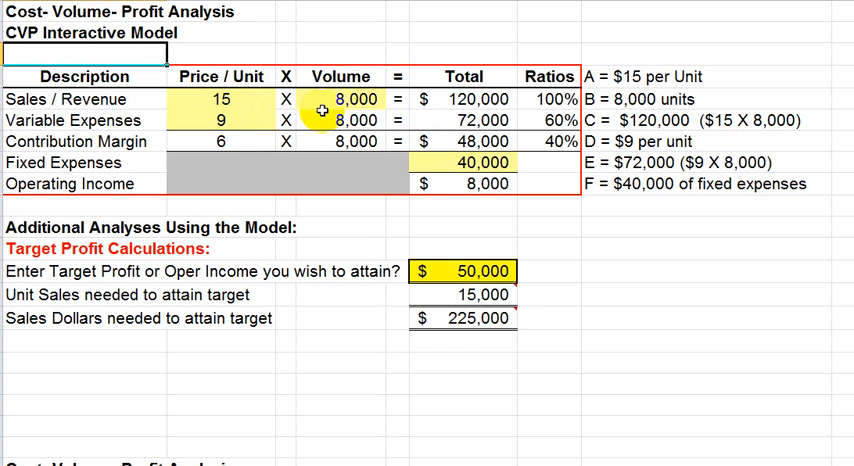
pyautogui.moveTo(470, 120)
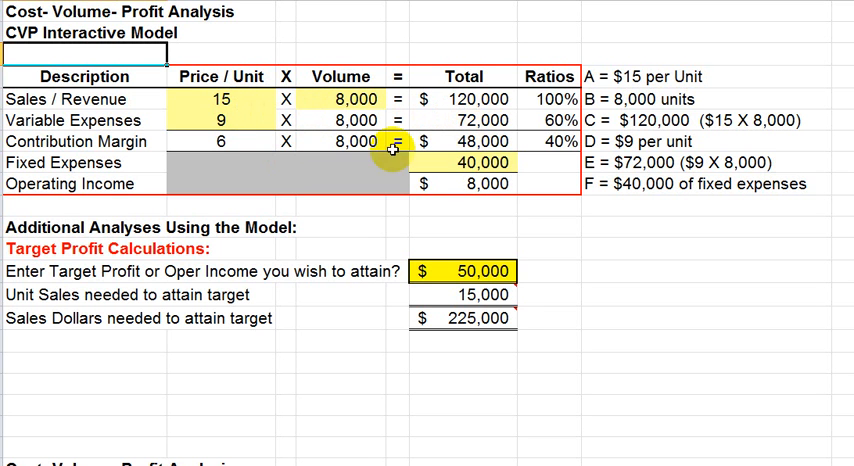
pyautogui.moveTo(495, 160)
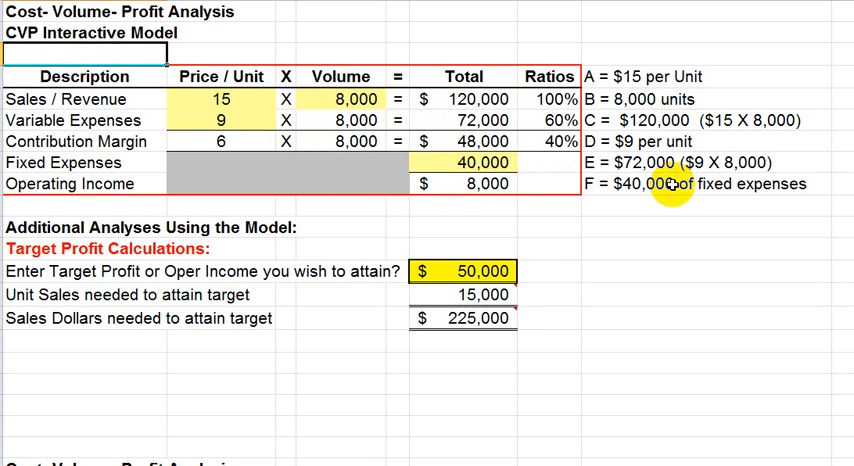
pyautogui.moveTo(673, 208)
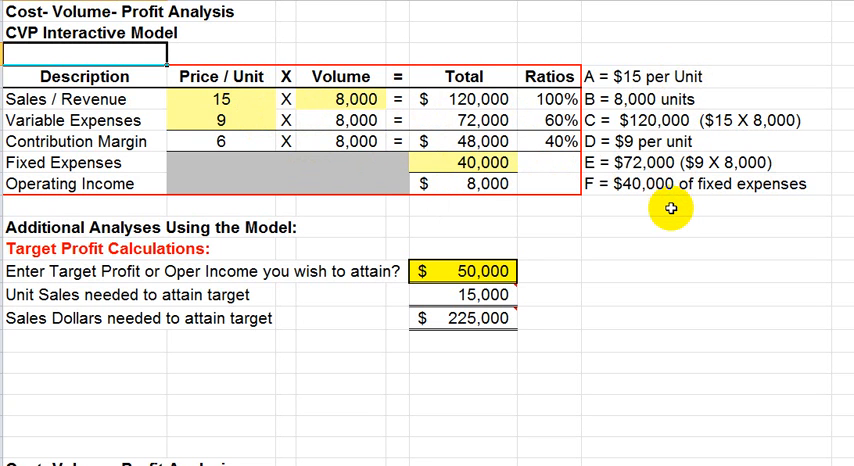
pyautogui.moveTo(671, 208)
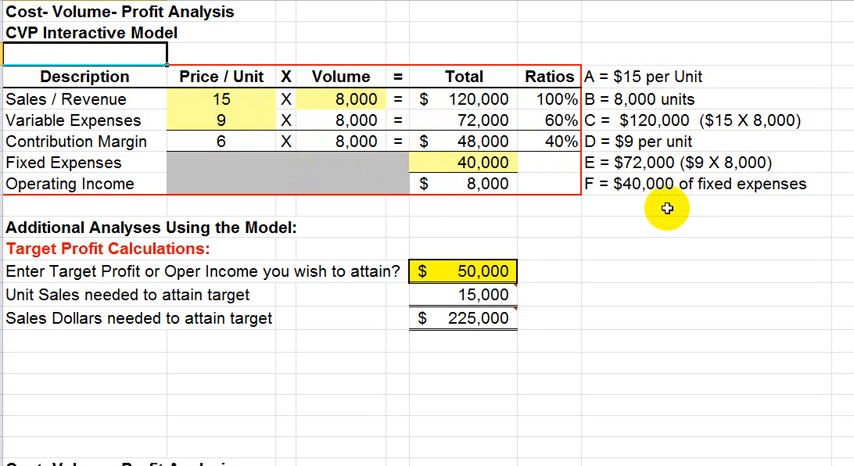
pyautogui.moveTo(132, 234)
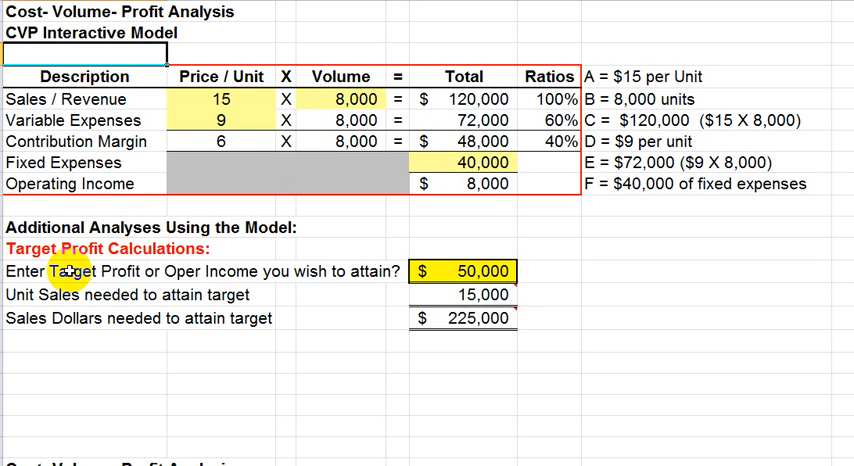
pyautogui.moveTo(347, 269)
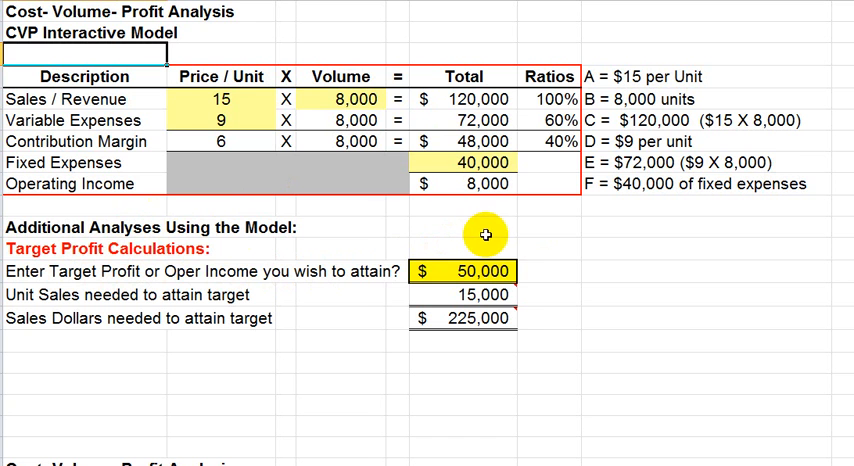
pyautogui.moveTo(360, 223)
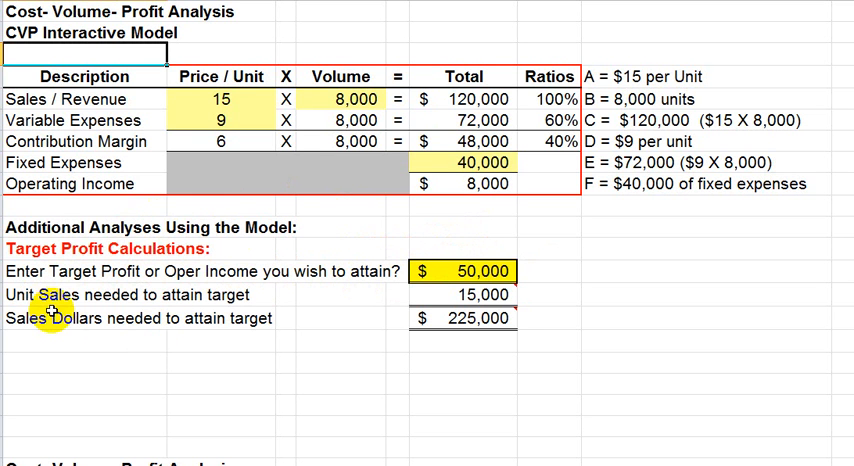
pyautogui.moveTo(203, 317)
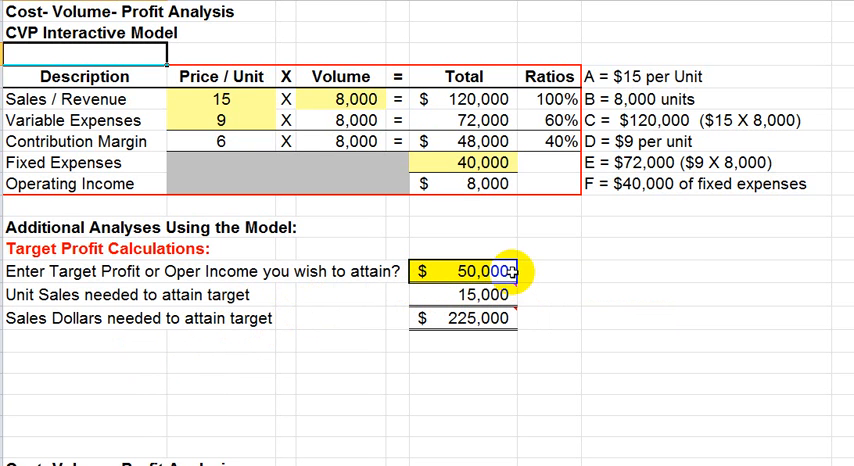
pyautogui.moveTo(552, 254)
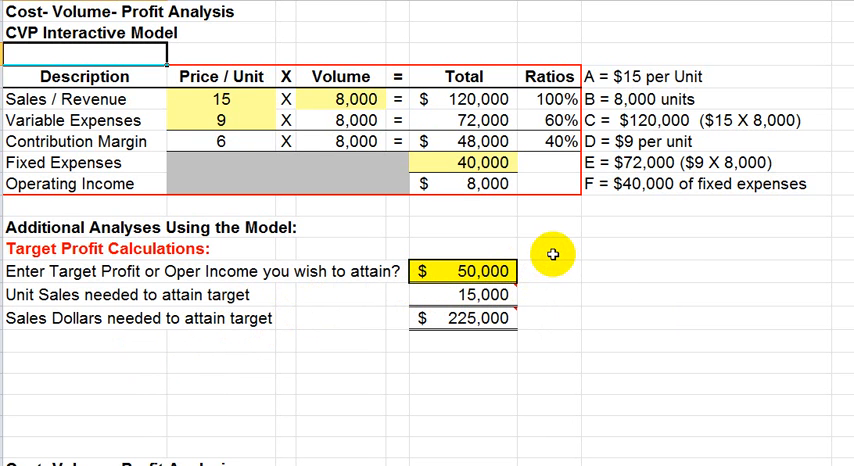
pyautogui.moveTo(535, 256)
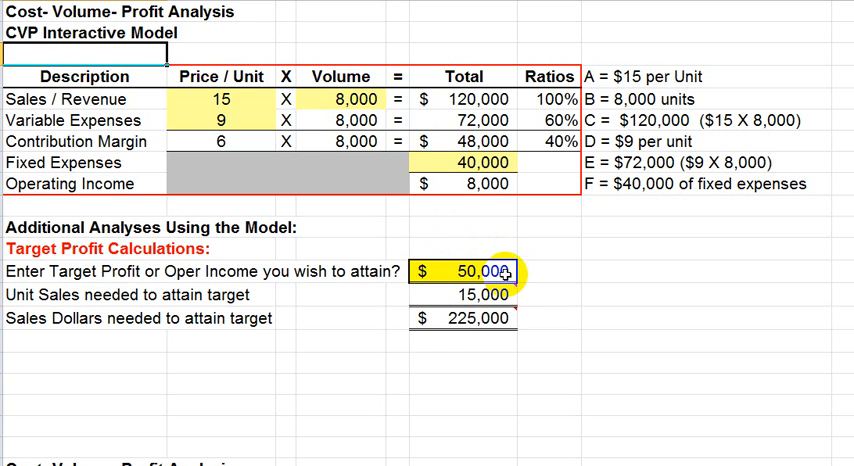
pyautogui.moveTo(515, 272)
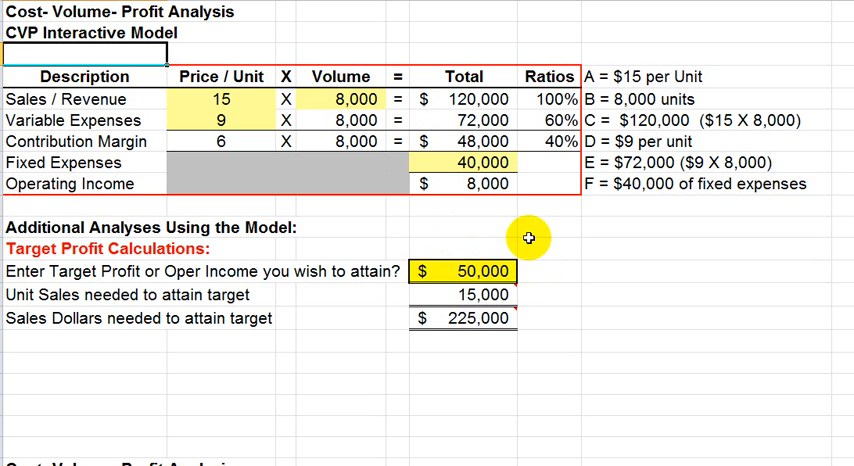
pyautogui.moveTo(509, 182)
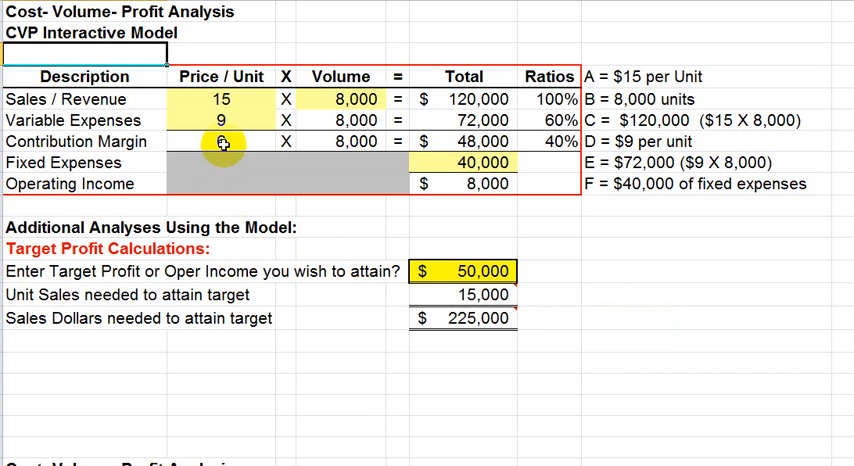
# Step: Enter 15,000 units as sales volume, giving $225,000 revenue and $50,000 operating income
pyautogui.write('6')
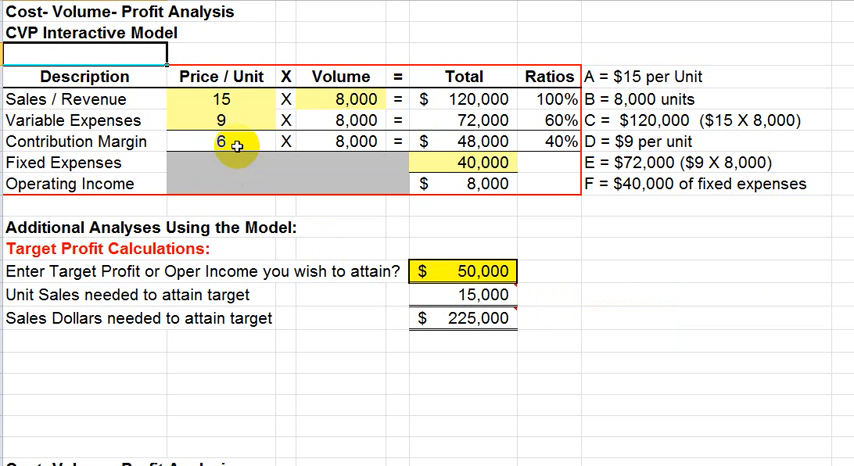
pyautogui.moveTo(490, 294)
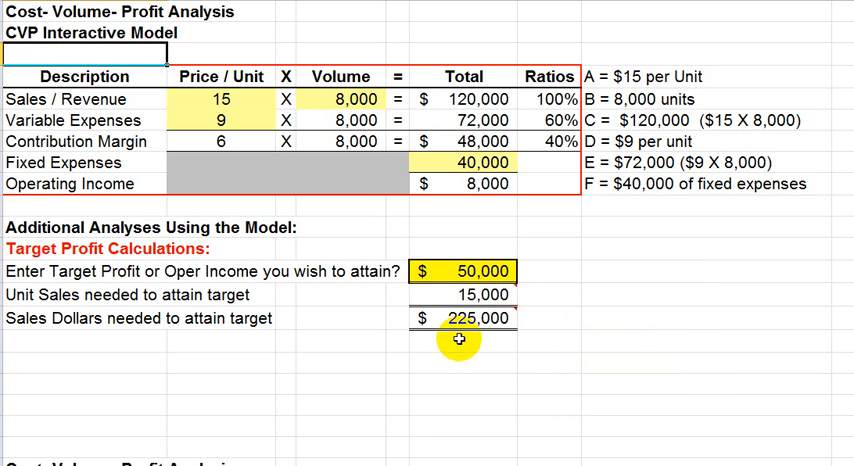
pyautogui.moveTo(90, 346)
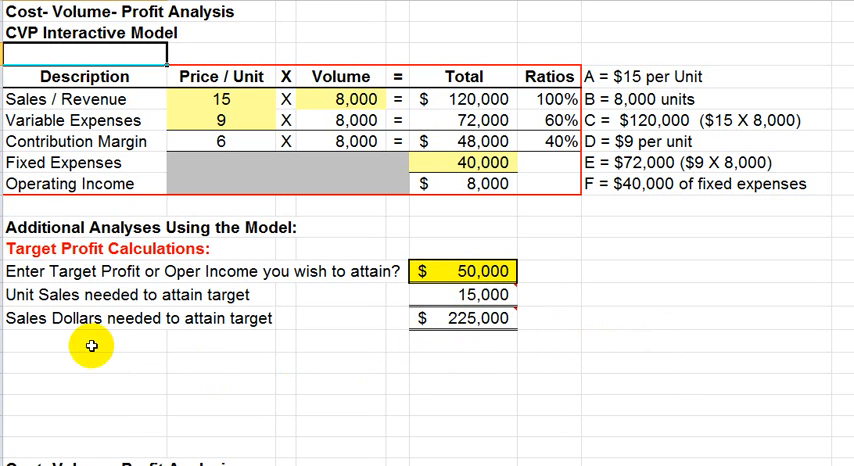
pyautogui.moveTo(486, 351)
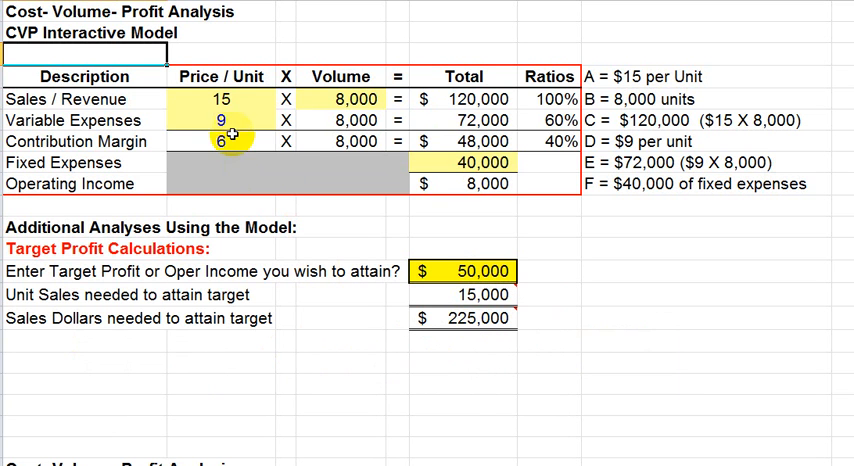
pyautogui.moveTo(305, 225)
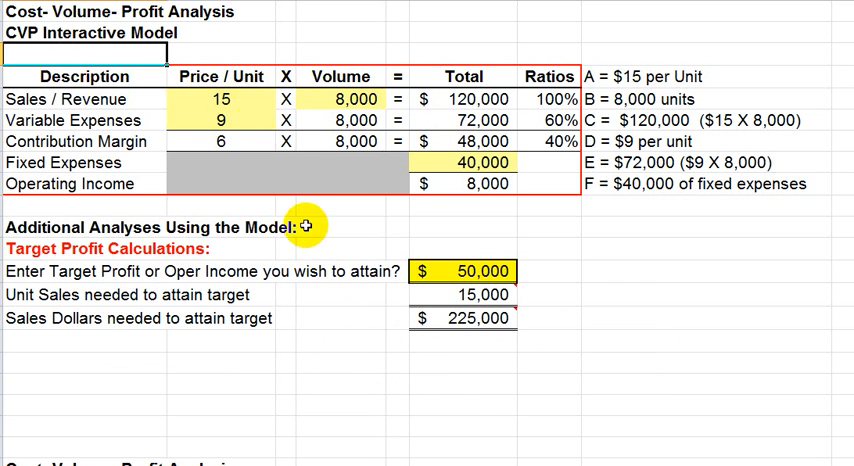
pyautogui.moveTo(505, 361)
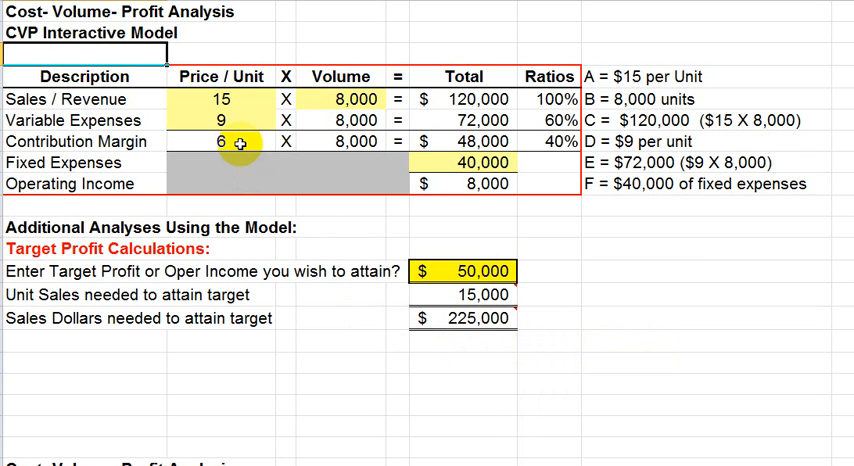
pyautogui.moveTo(560, 150)
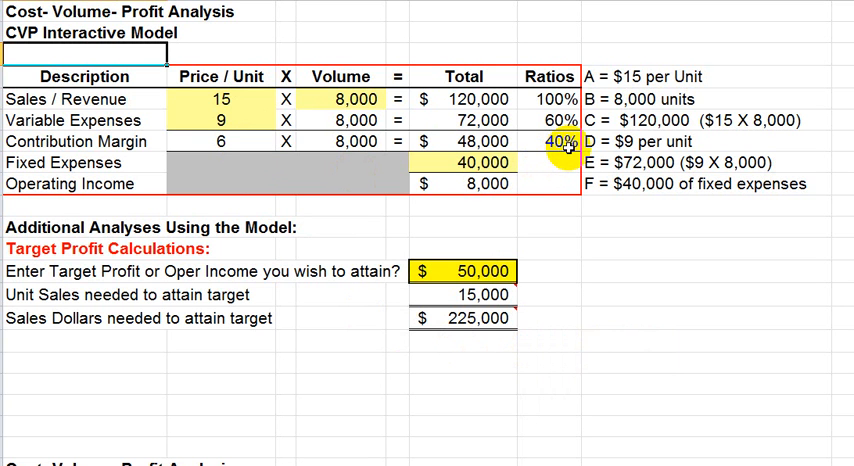
pyautogui.moveTo(485, 140)
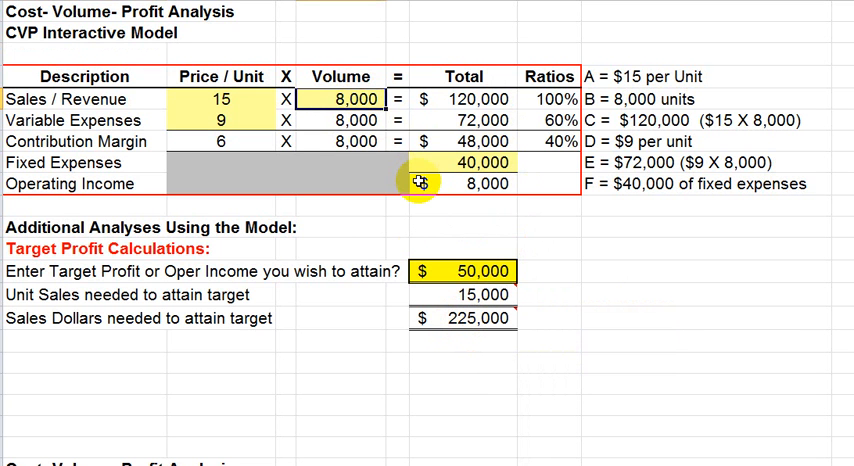
pyautogui.write('15000')
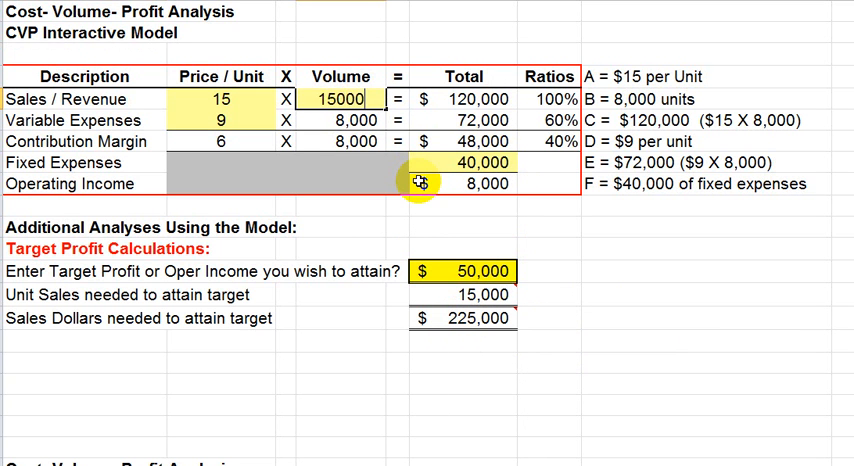
pyautogui.write('15000')
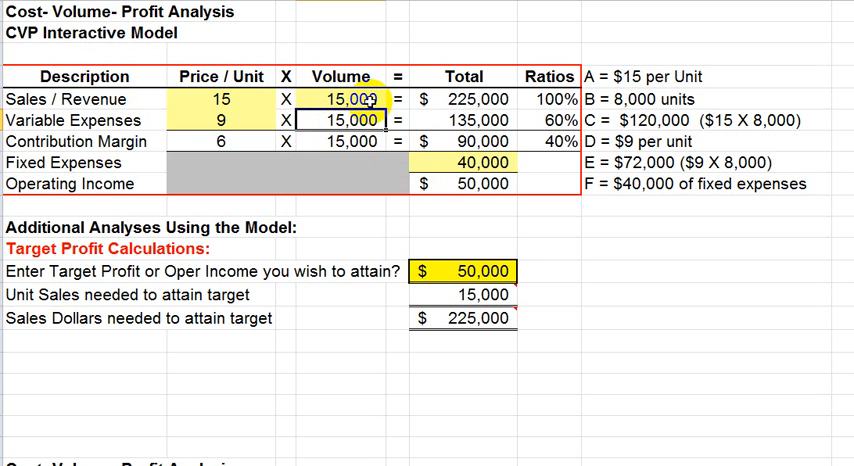
pyautogui.moveTo(480, 185)
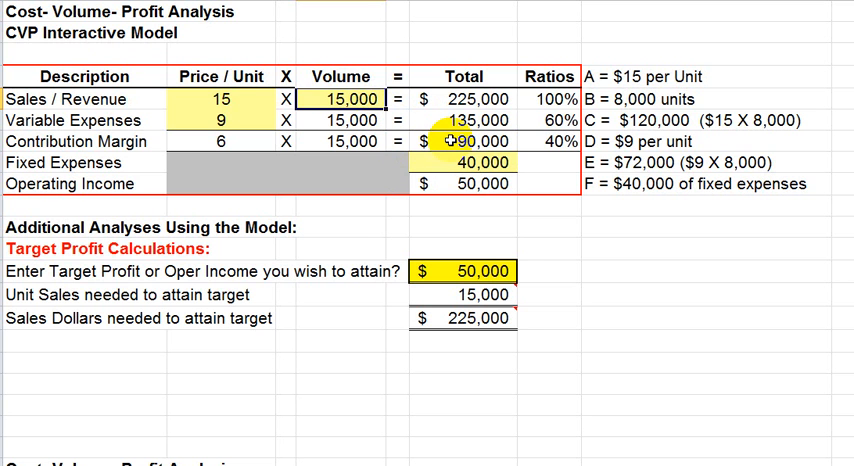
# Step: Change sales volume back to 8,000 units, restoring $120,000 revenue and $8,000 operating income
pyautogui.write('8000')
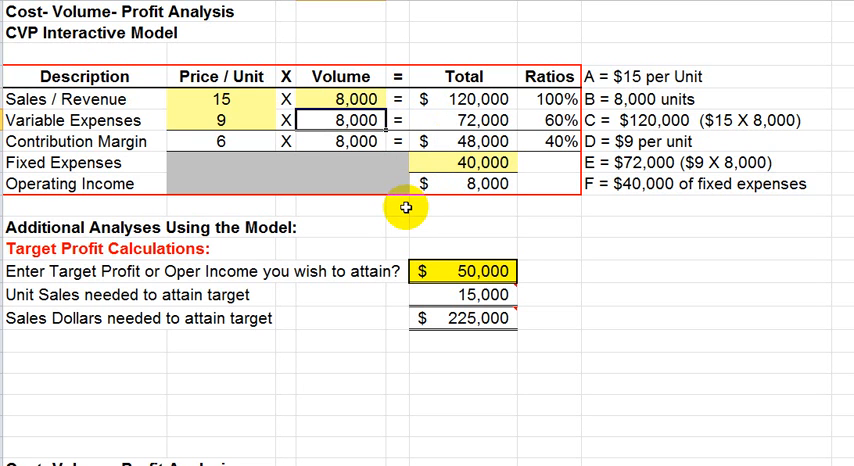
pyautogui.moveTo(576, 243)
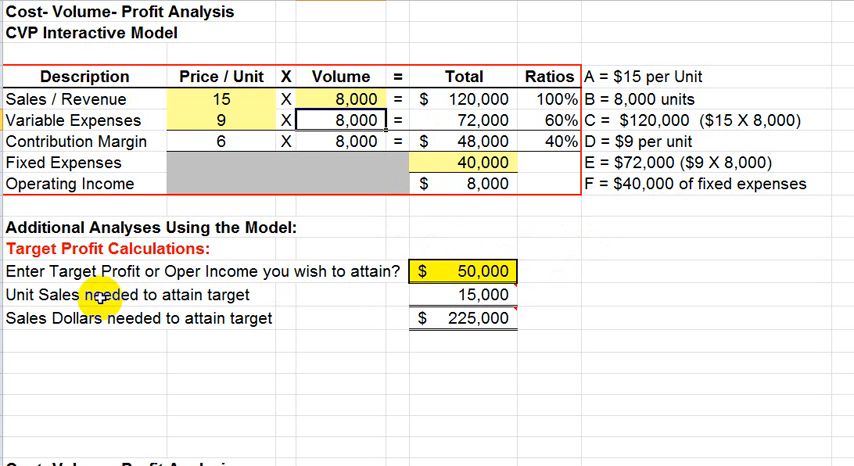
pyautogui.moveTo(125, 297)
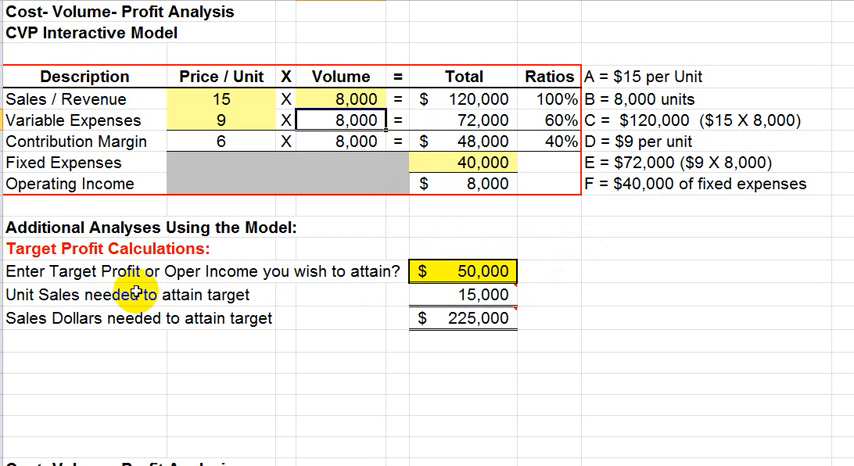
pyautogui.moveTo(140, 293)
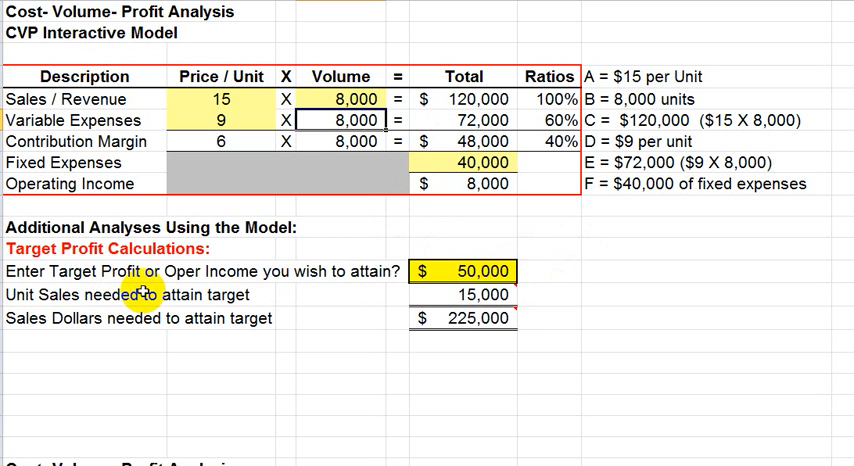
pyautogui.moveTo(367, 265)
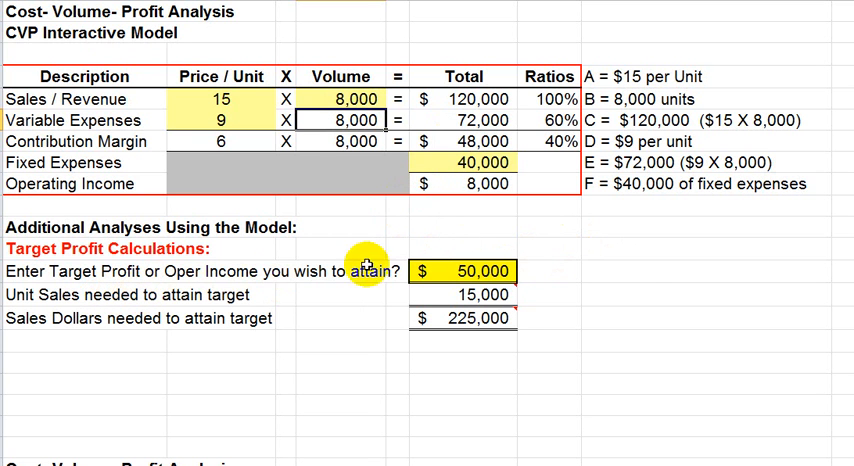
pyautogui.moveTo(637, 266)
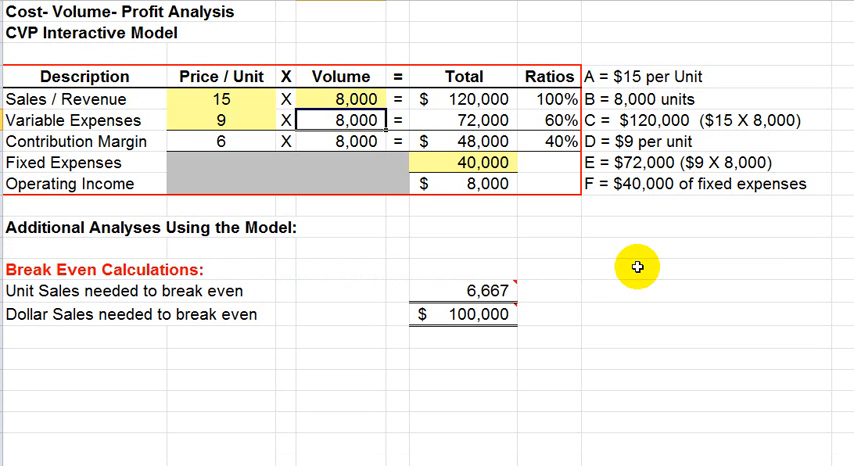
pyautogui.moveTo(336, 335)
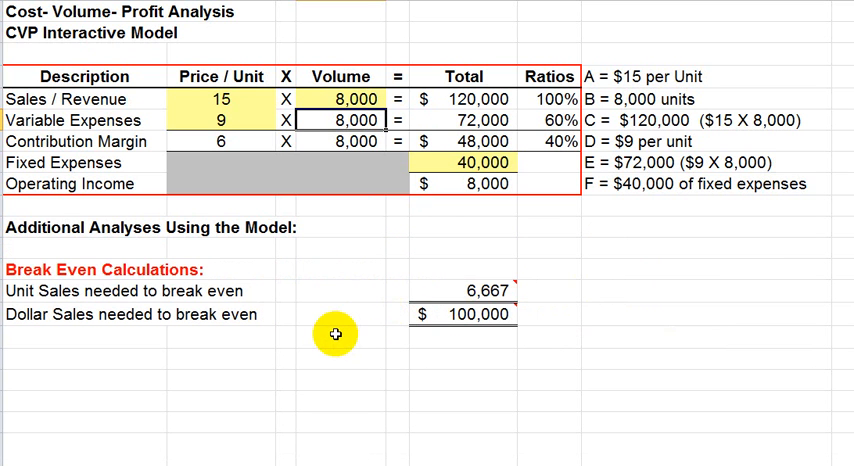
pyautogui.moveTo(311, 300)
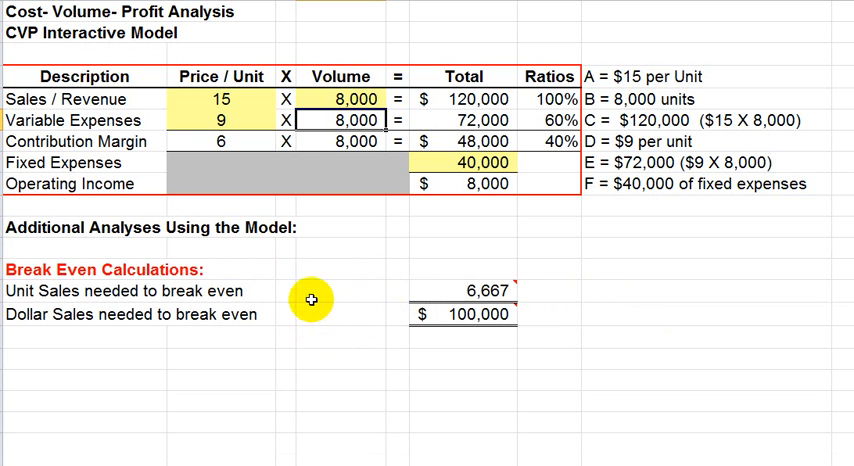
pyautogui.moveTo(315, 280)
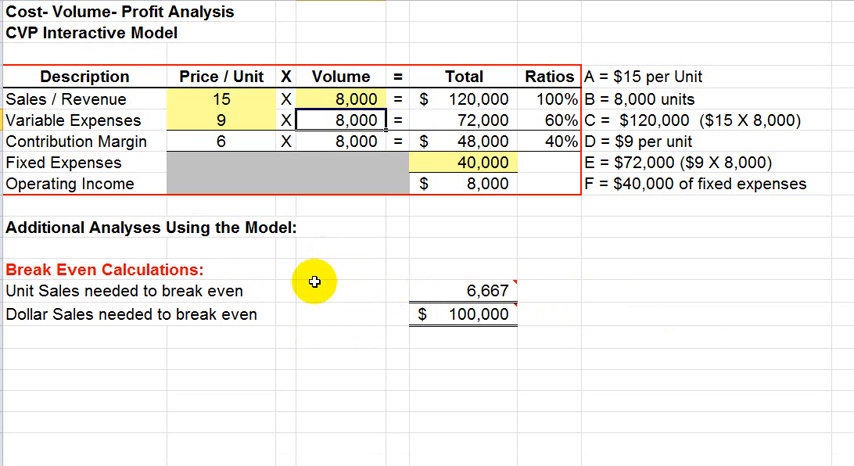
pyautogui.moveTo(162, 302)
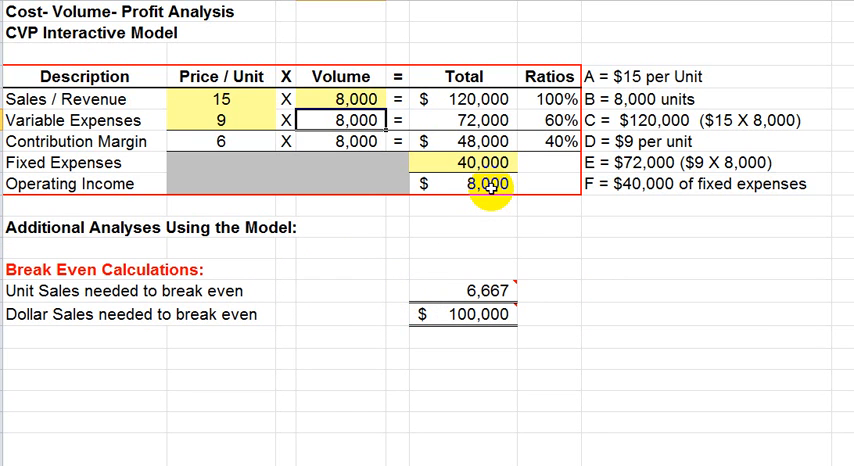
pyautogui.moveTo(430, 350)
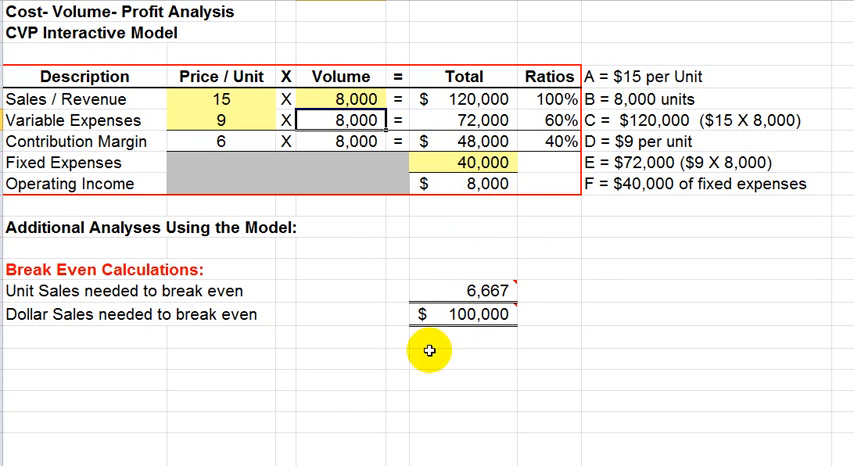
pyautogui.moveTo(210, 302)
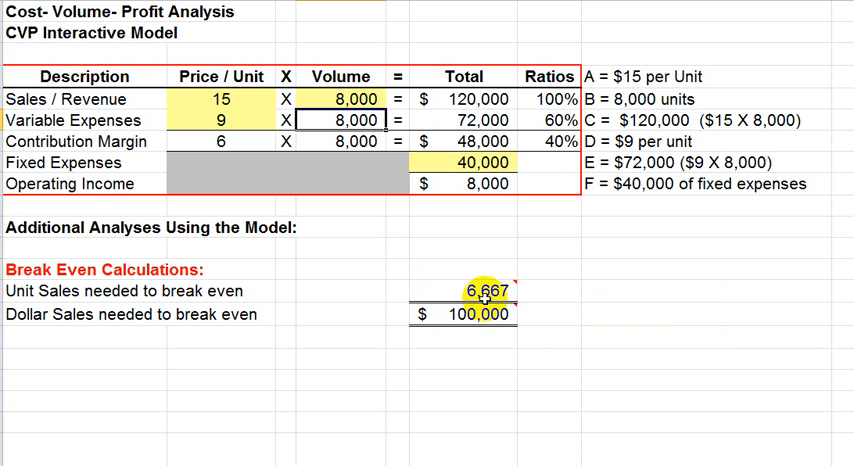
pyautogui.moveTo(484, 294)
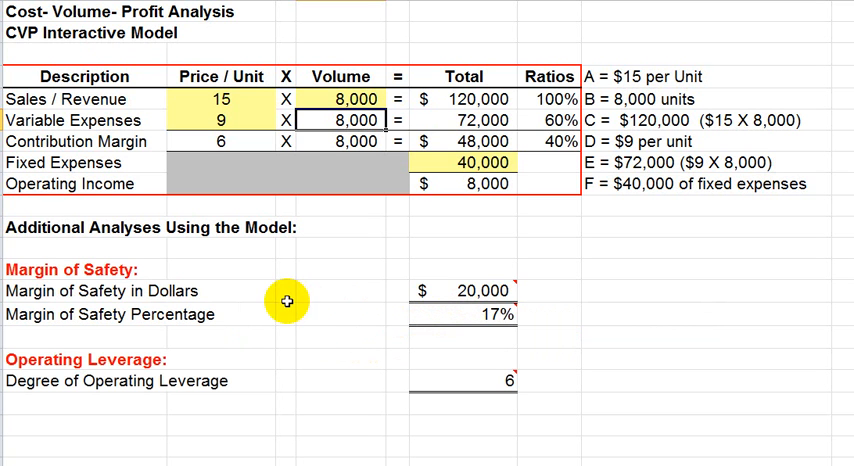
pyautogui.moveTo(295, 293)
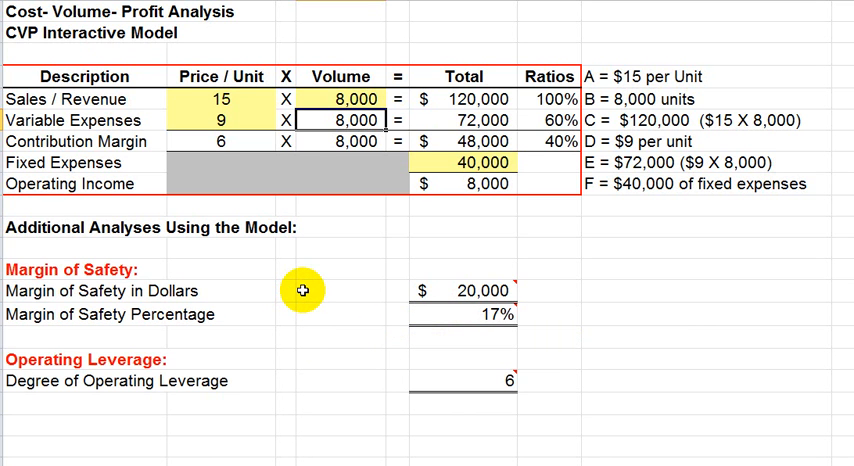
pyautogui.moveTo(215, 305)
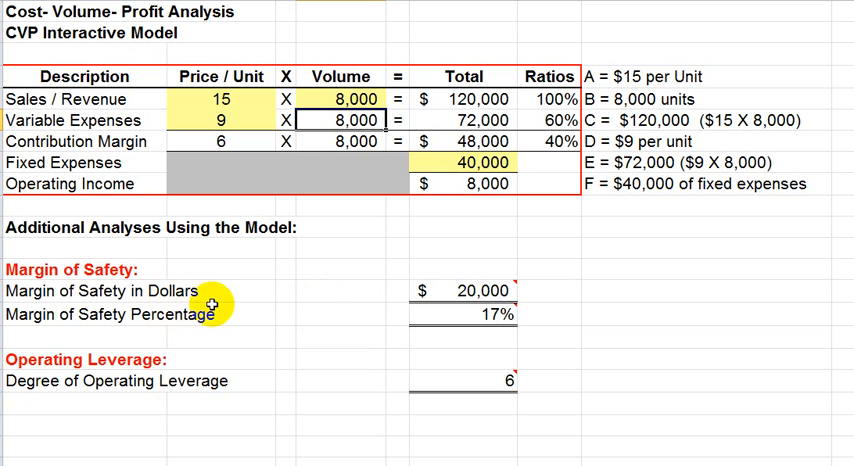
pyautogui.moveTo(294, 307)
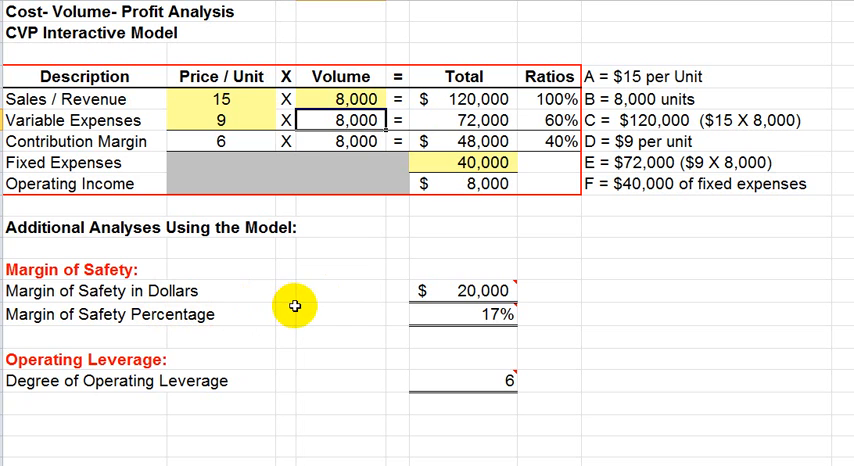
pyautogui.moveTo(375, 295)
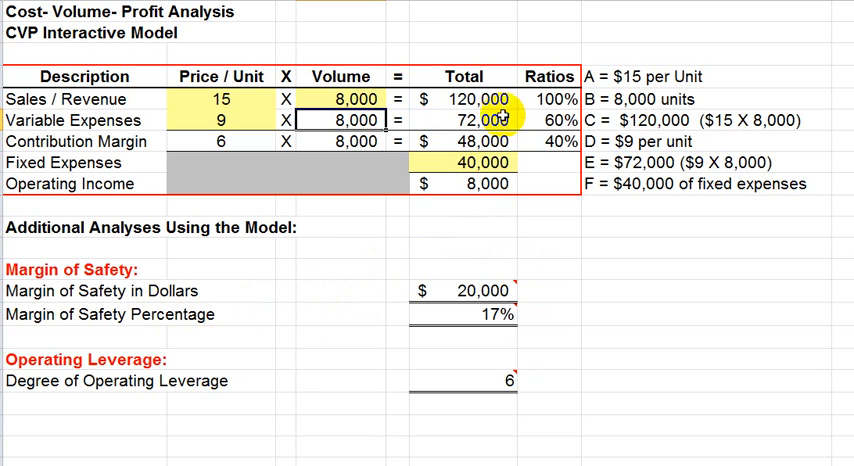
pyautogui.moveTo(477, 291)
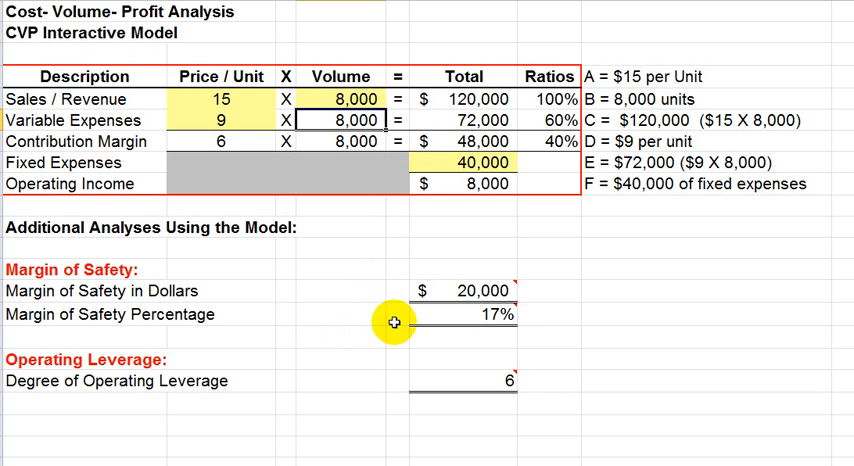
pyautogui.moveTo(489, 291)
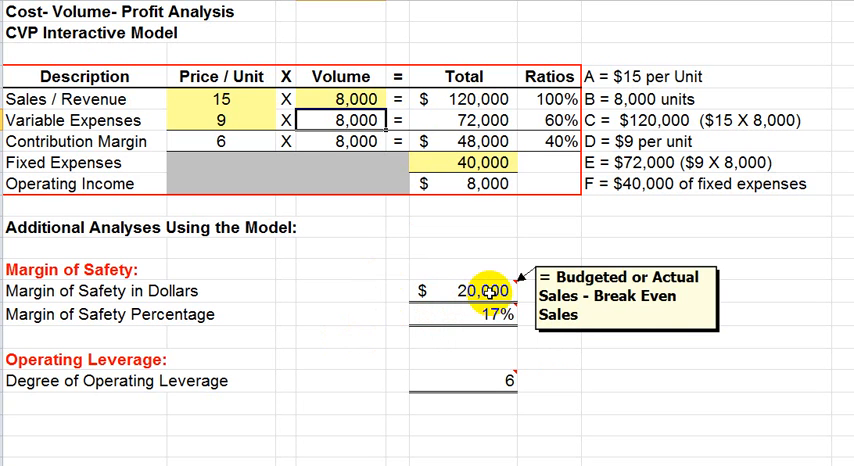
# Step: Select a cell to review margin of safety ($20,000, 17%) and operating leverage (6)
pyautogui.click(485, 314)
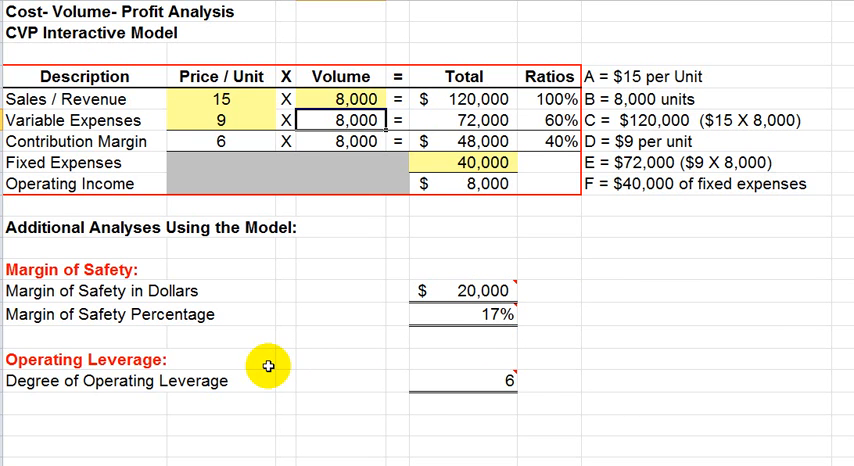
pyautogui.moveTo(489, 386)
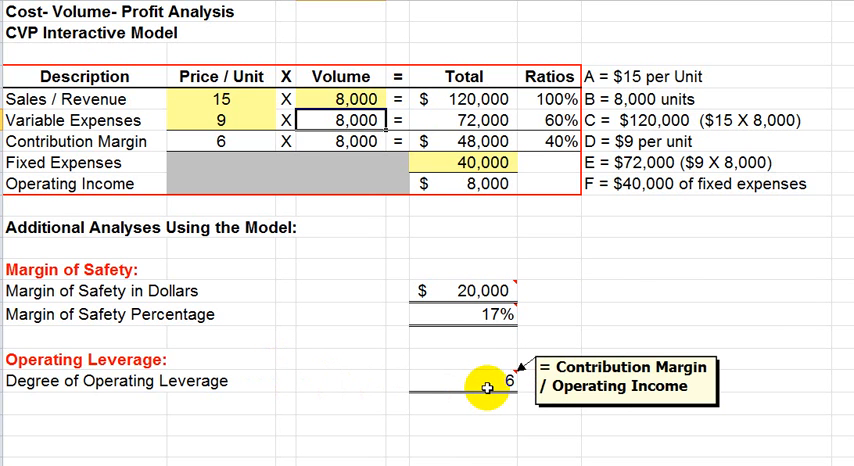